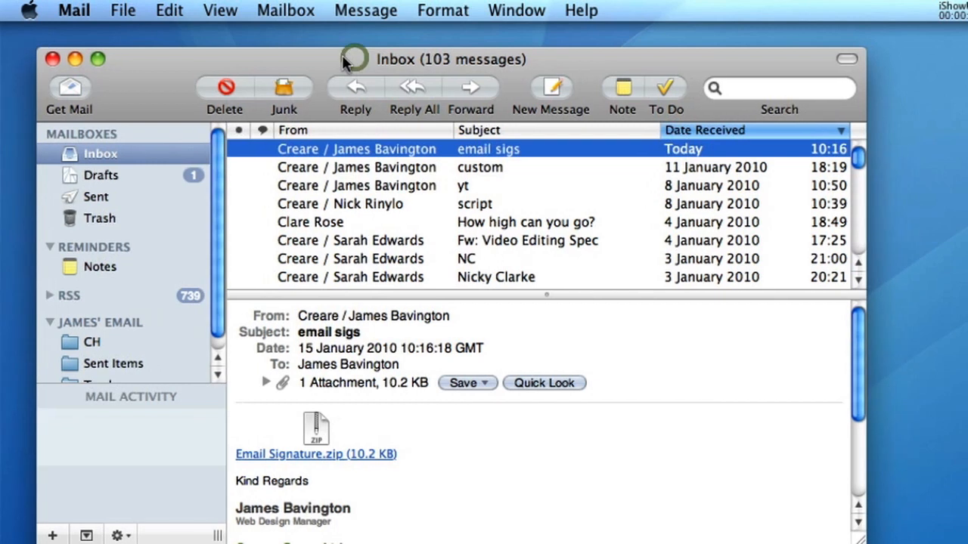
Step: In Mail Preferences > Signatures, add a new signature for the account named 'test'
left_click(73, 11)
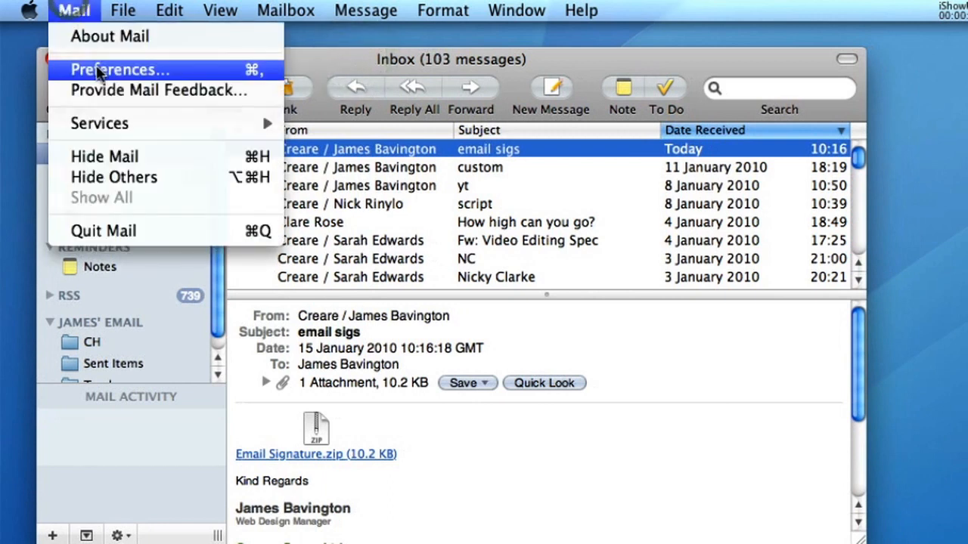
left_click(120, 69)
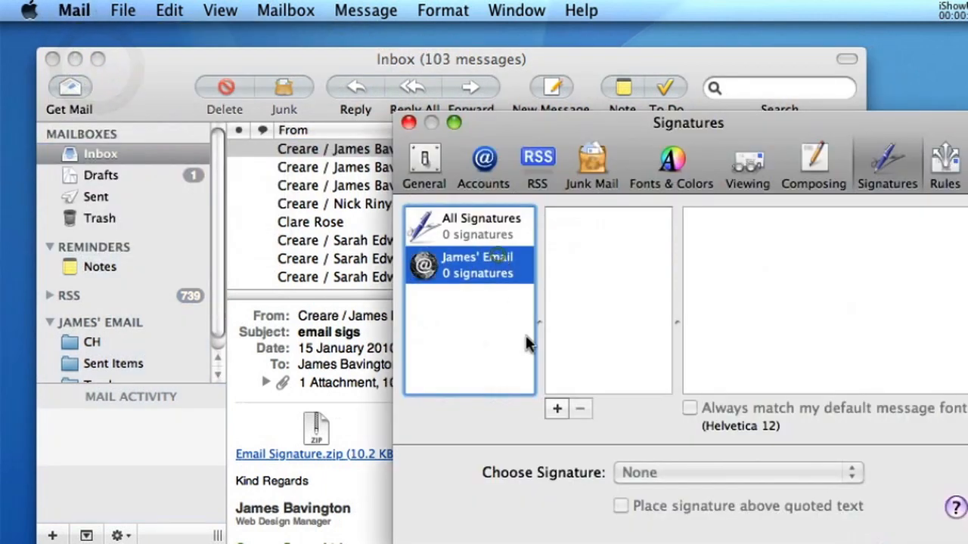
left_click(557, 409)
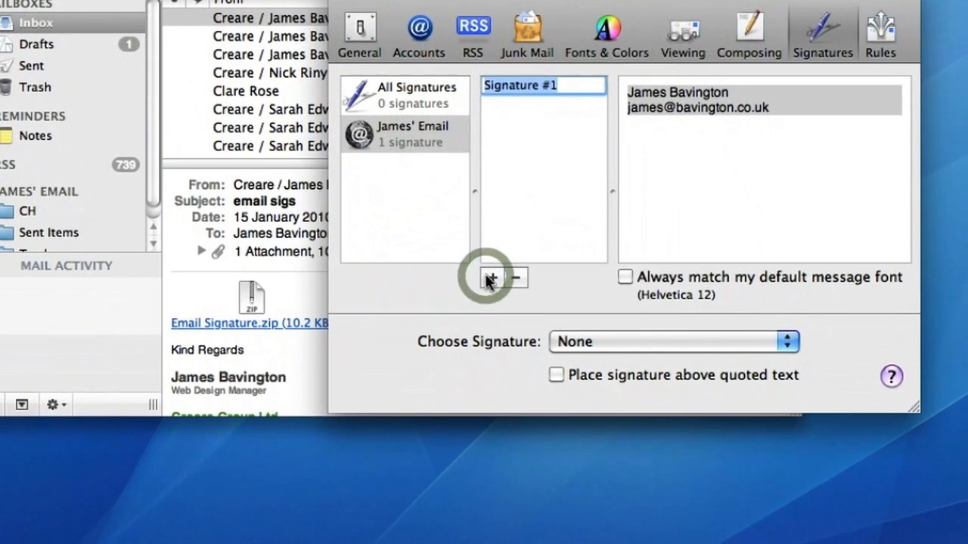
type("test")
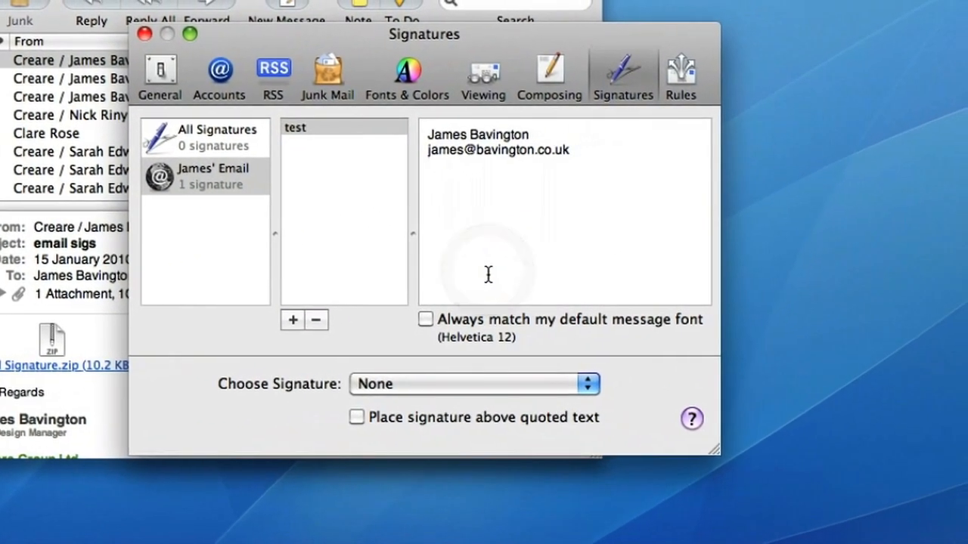
left_click(144, 34)
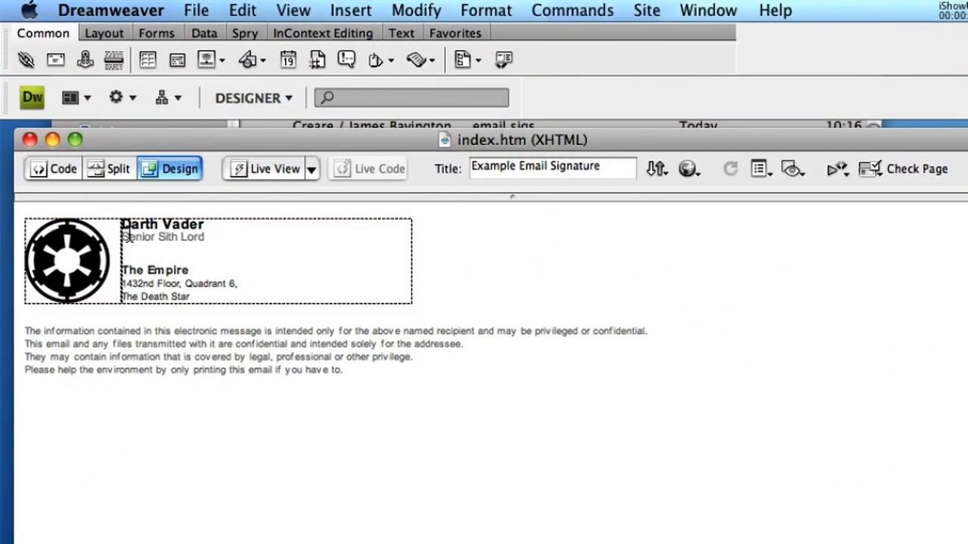
Step: Inspect the signature table's column widths and select the logo's absolute image src URL
left_click(68, 261)
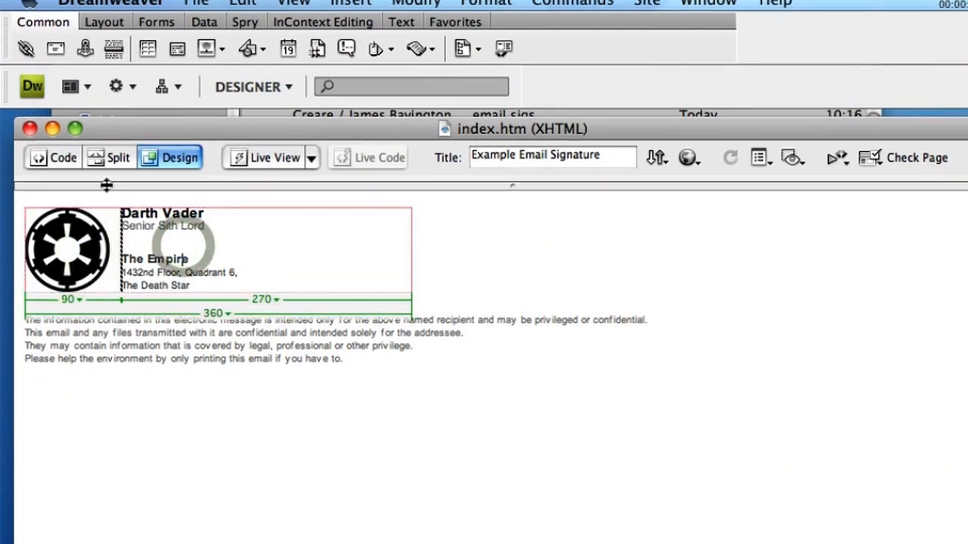
left_click(55, 158)
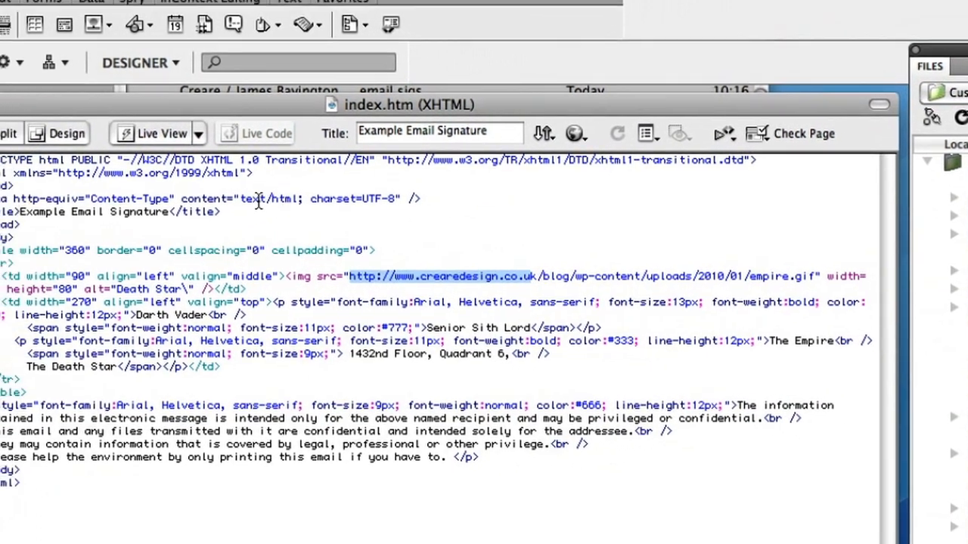
left_click(180, 169)
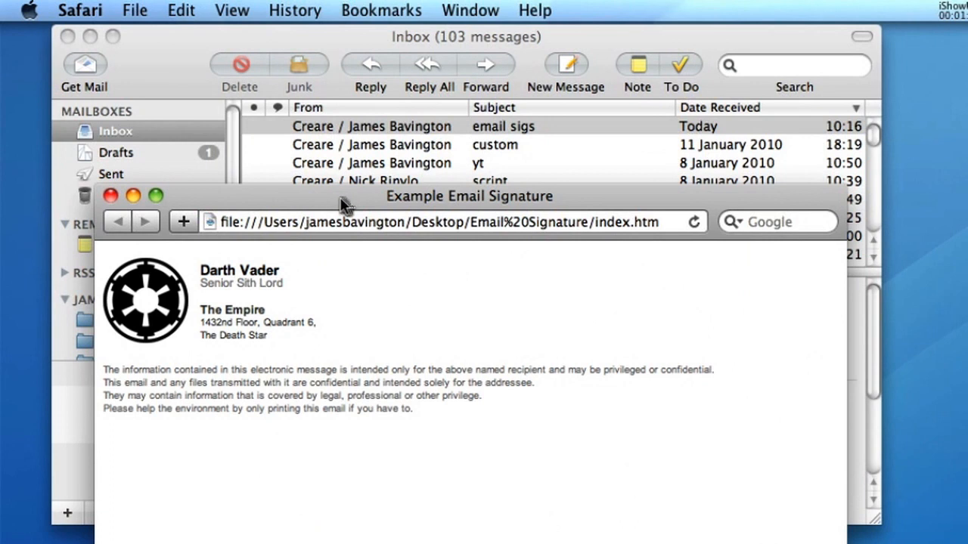
Step: Start Save As and browse to Library > Mail > Signatures
left_click(135, 9)
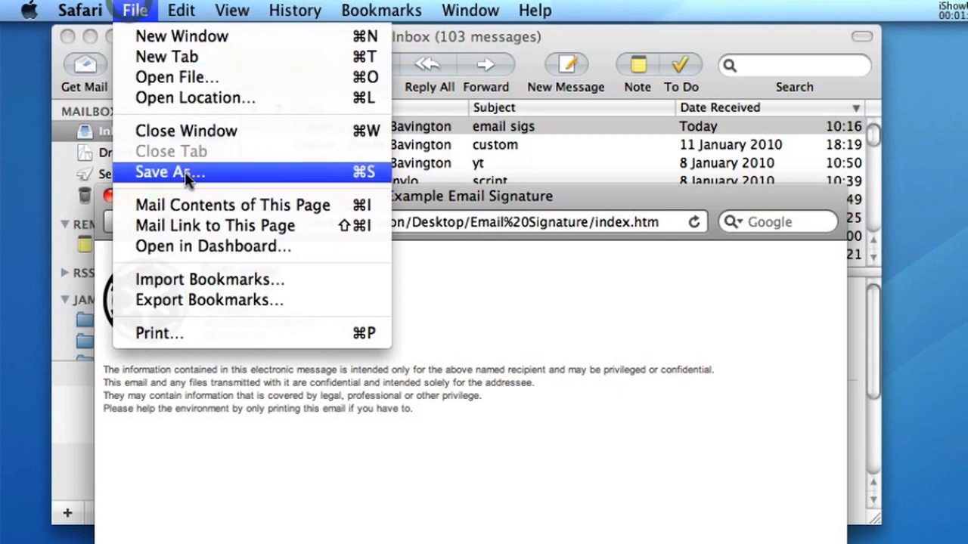
left_click(170, 172)
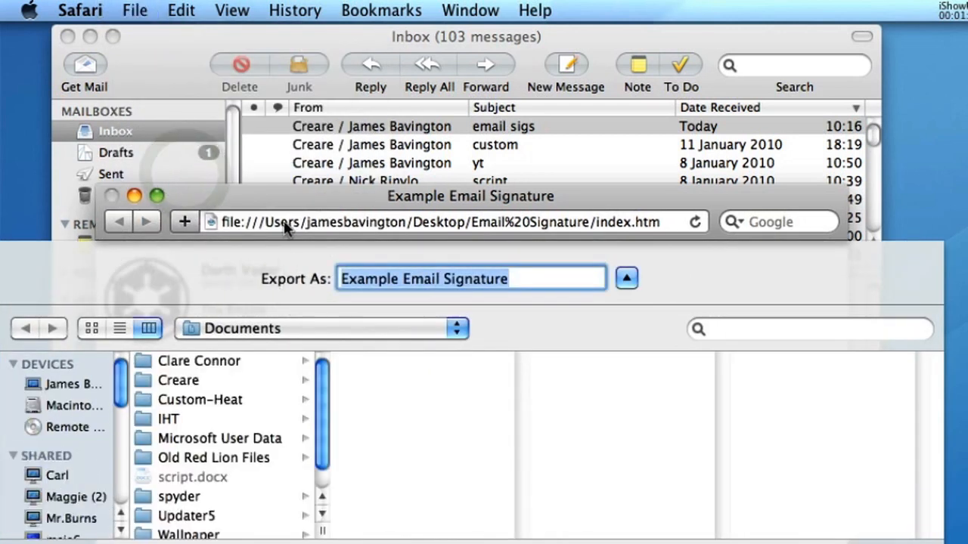
left_click(68, 384)
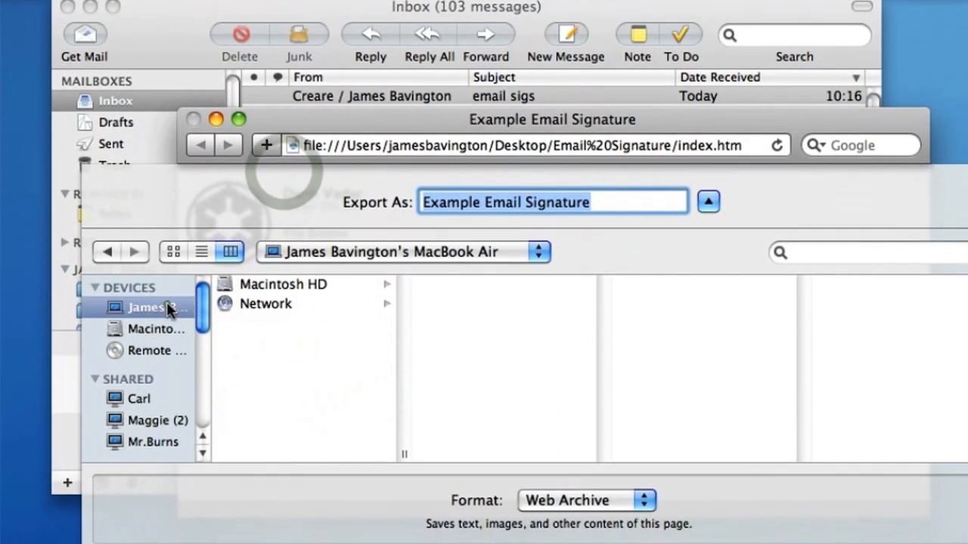
left_click(283, 285)
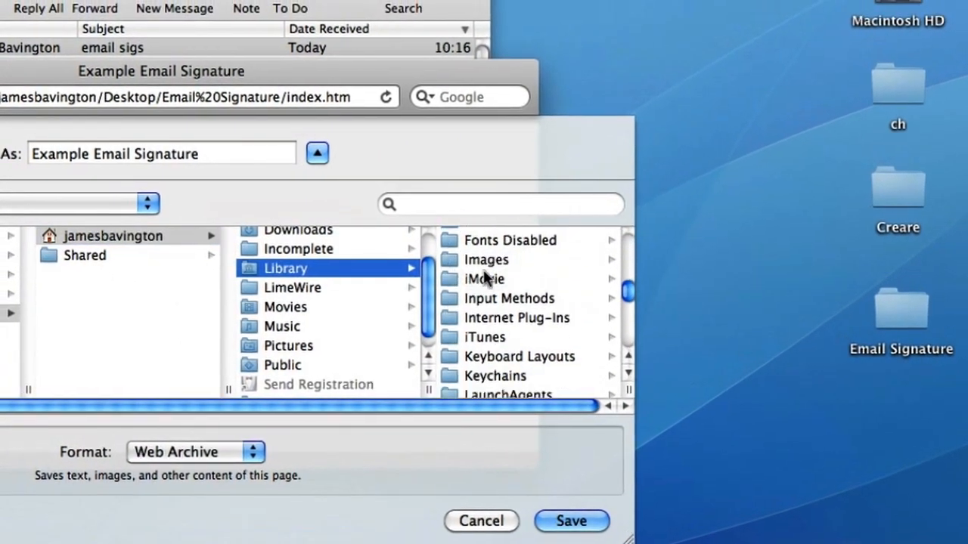
scroll("down", 3)
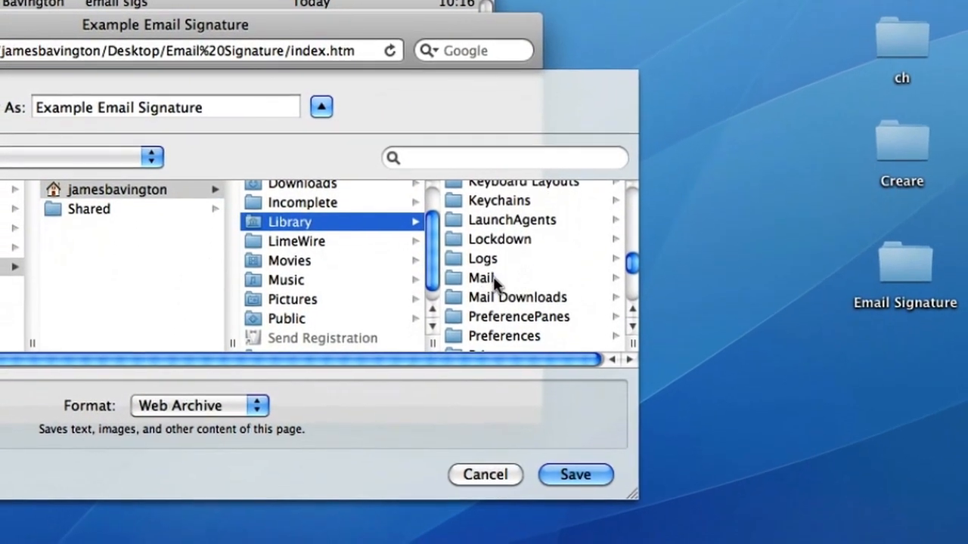
left_click(482, 277)
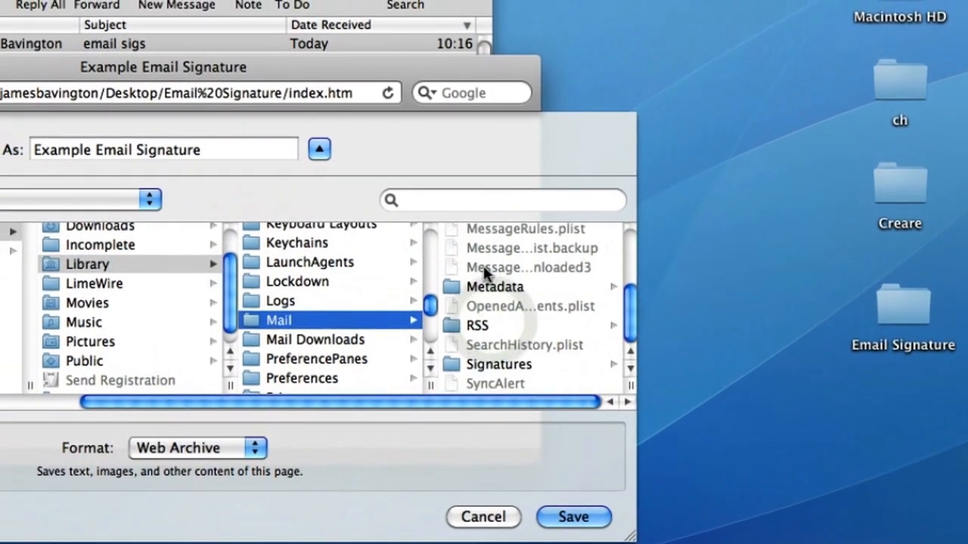
left_click(497, 363)
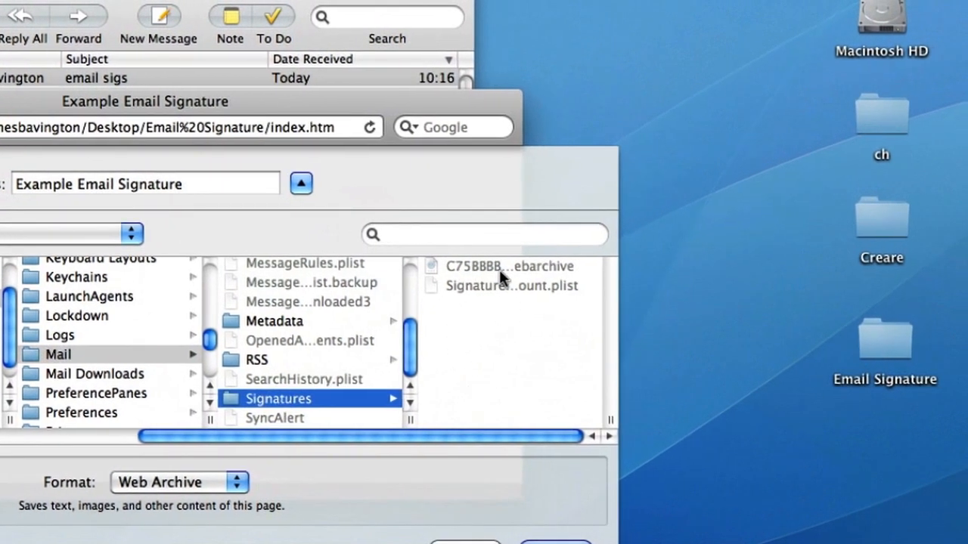
Step: Save as a web archive under the existing signature's file name, confirming Replace
left_click(510, 267)
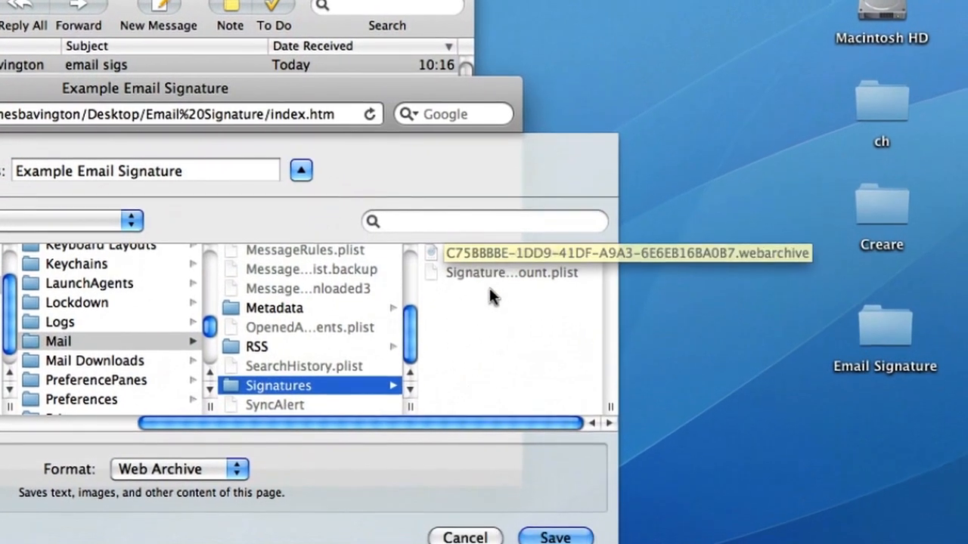
left_click(512, 272)
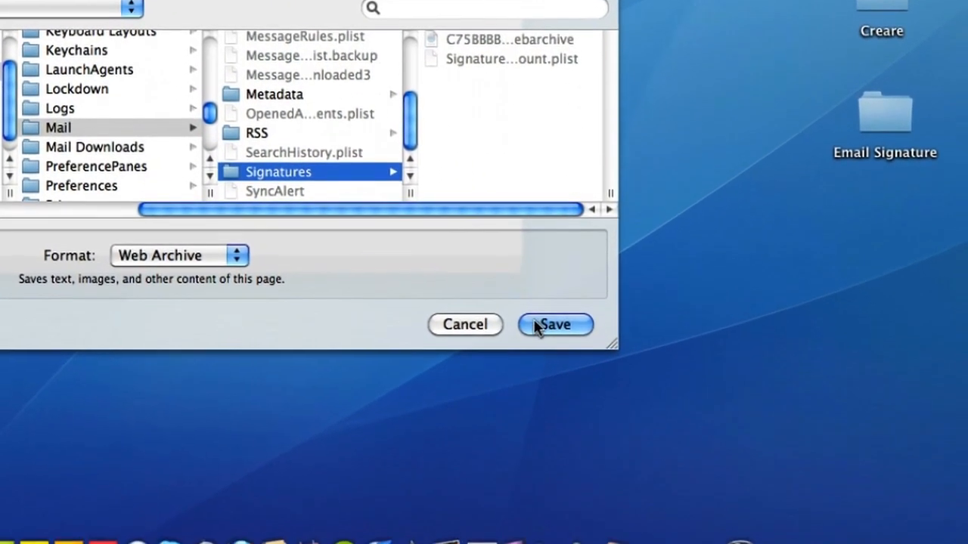
left_click(555, 325)
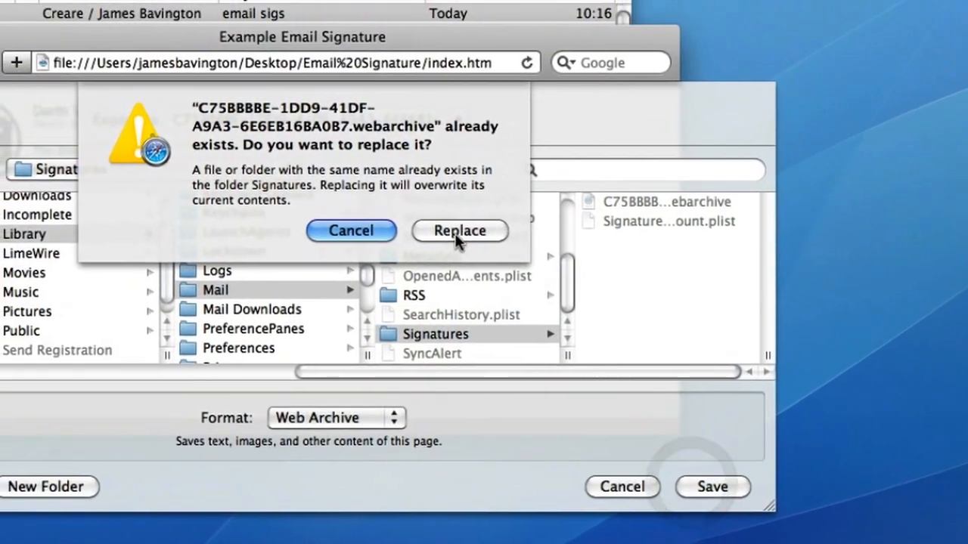
left_click(459, 230)
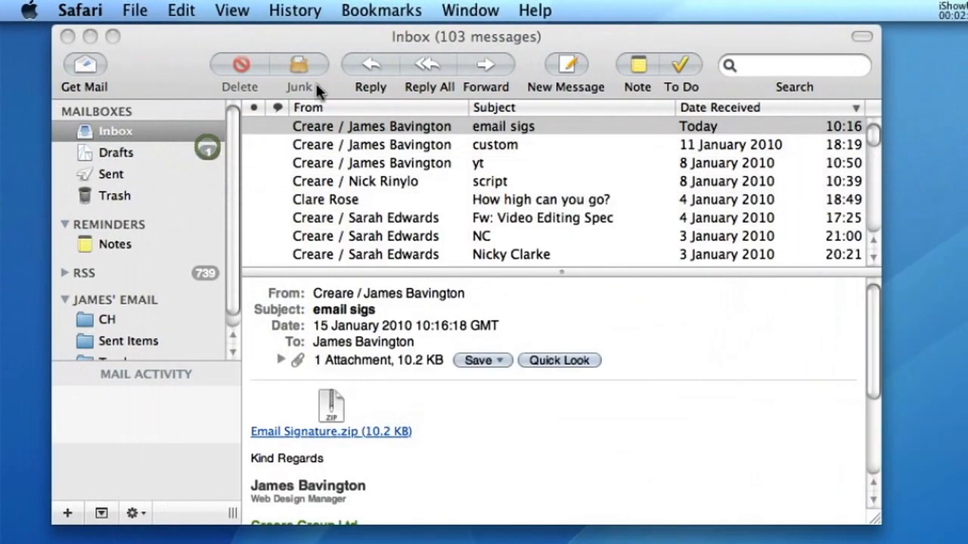
Step: Quit and relaunch Mail from the Dock, then open a new message
left_click(565, 68)
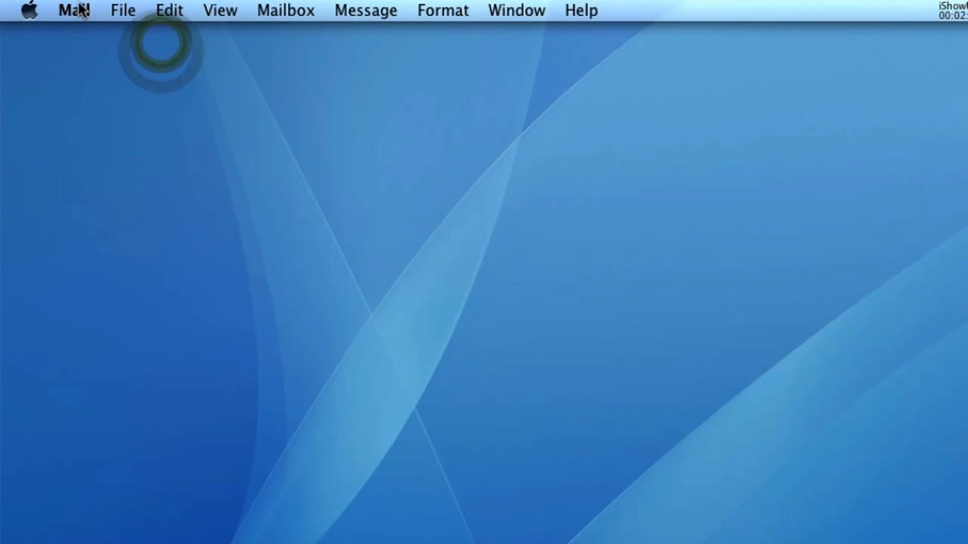
left_click(73, 10)
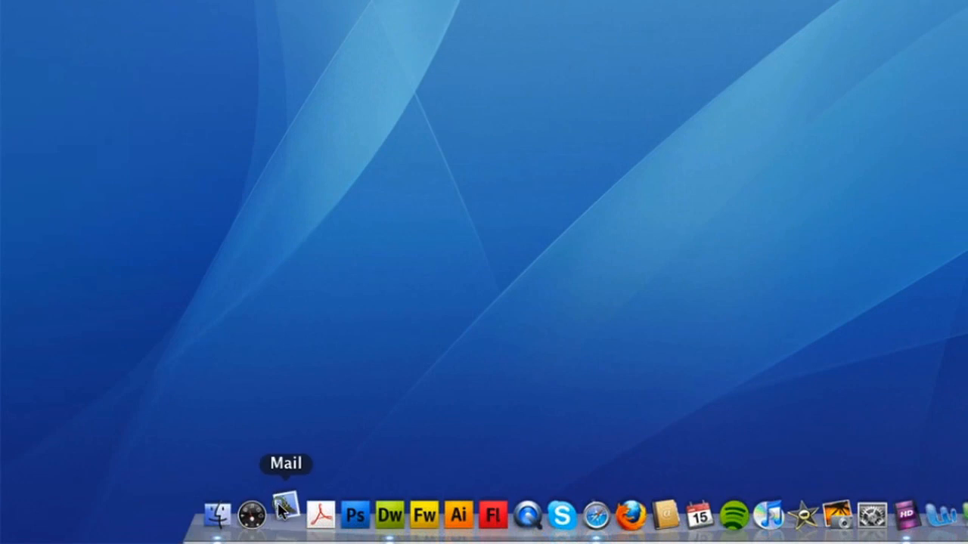
left_click(285, 514)
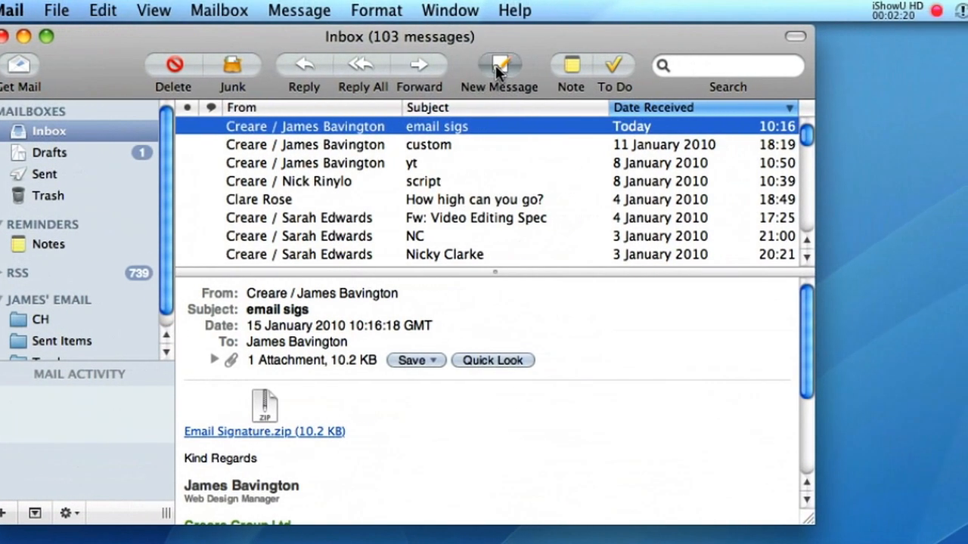
left_click(498, 64)
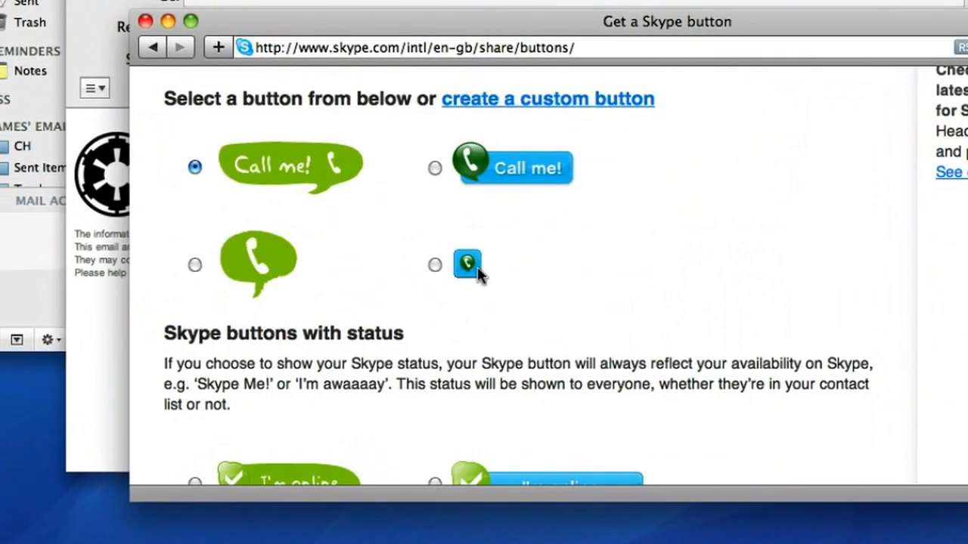
scroll("down", 3)
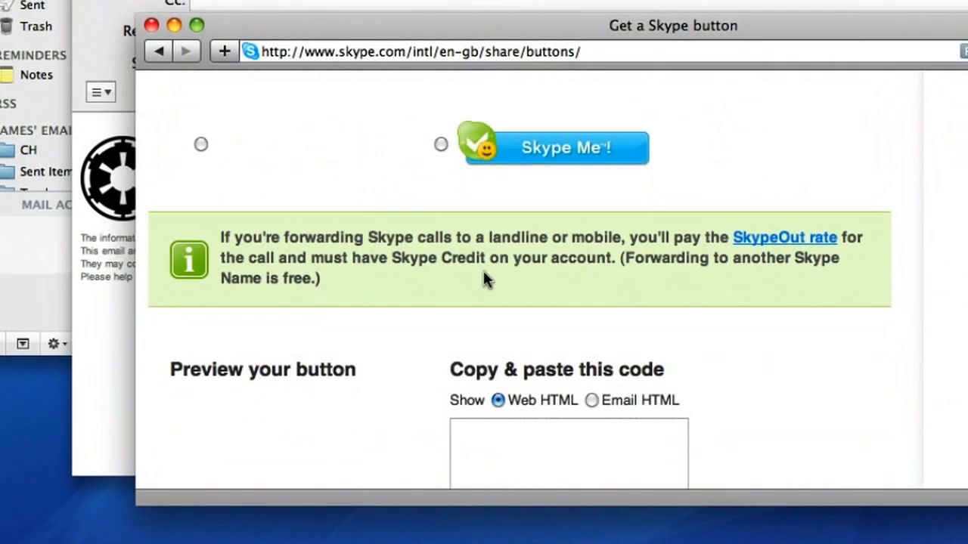
scroll("up", 3)
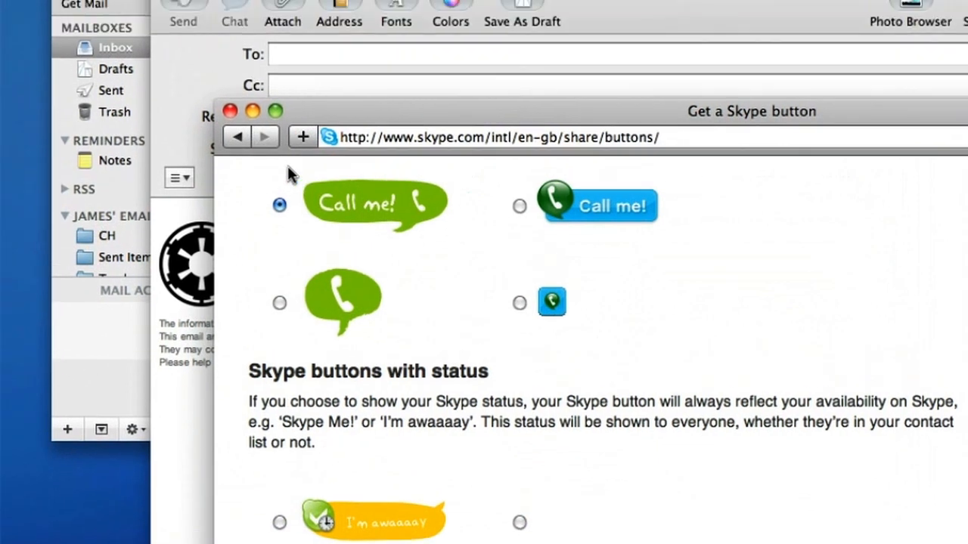